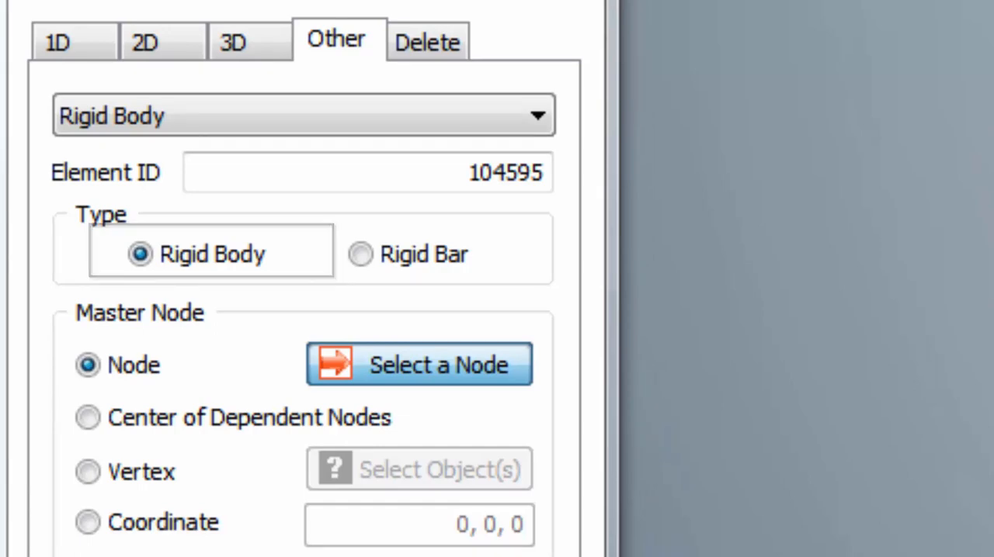
Begin selecting a single node as the rigid body element's master node.
{"action": "left_click", "coordinate": [419, 364]}
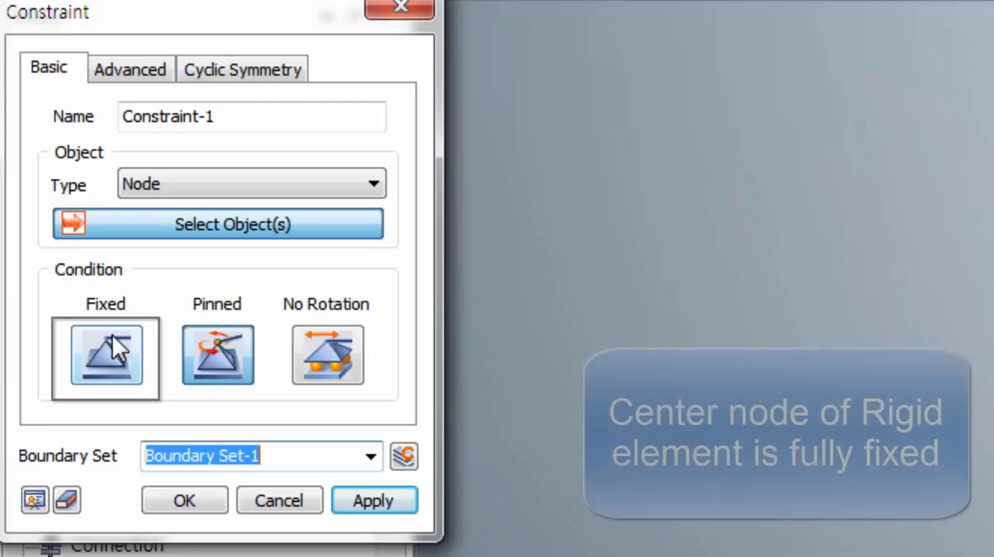
Apply fixed Constraint-1 to the rigid element's centre node in the large lug.
{"action": "left_click", "coordinate": [105, 357]}
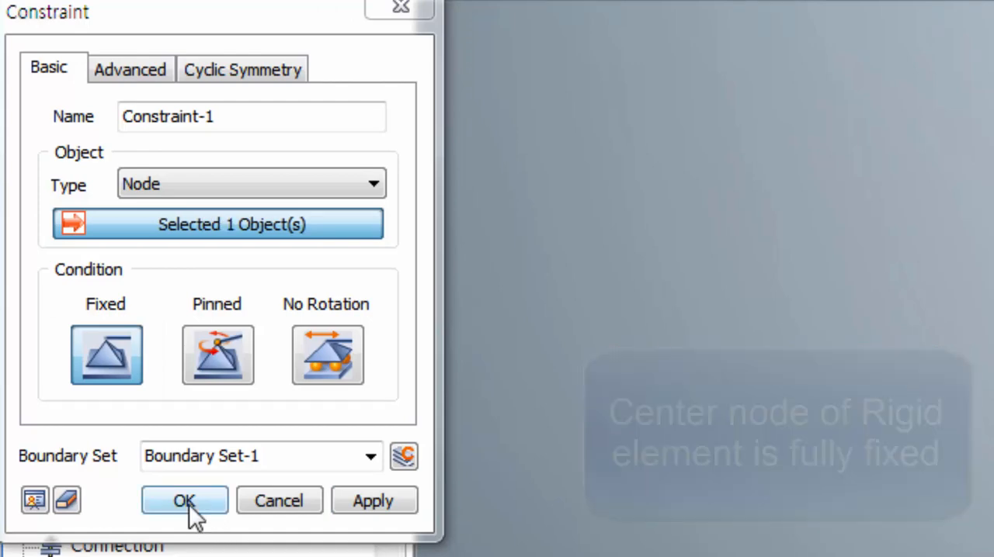
{"action": "left_click", "coordinate": [184, 501]}
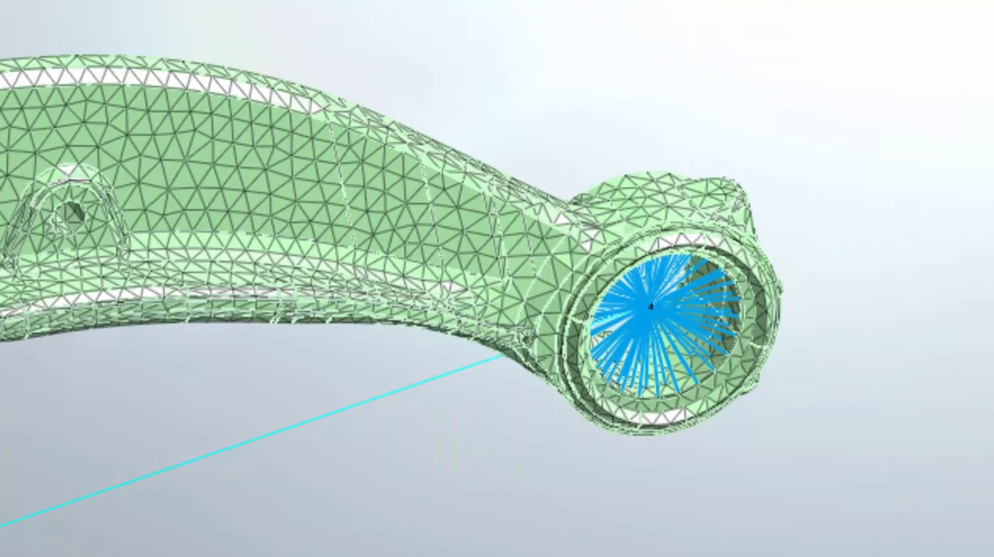